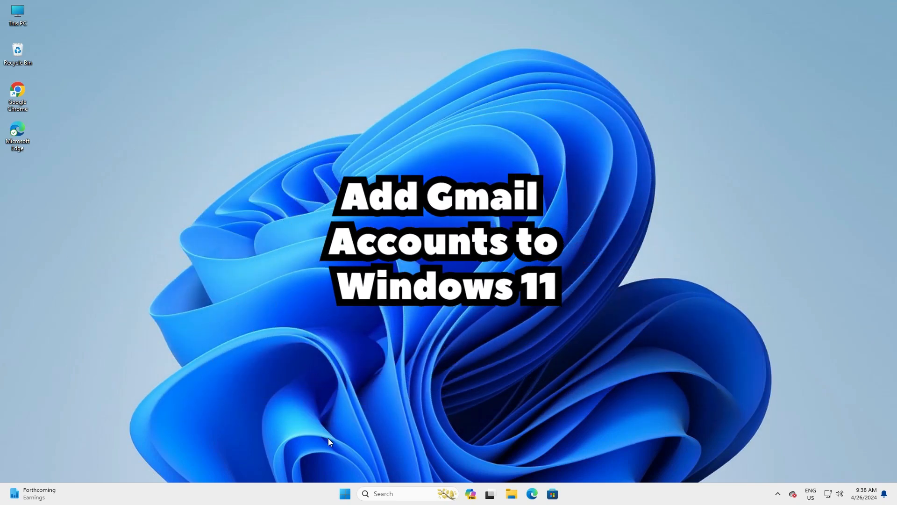
Search the Start menu for "outlook" so Outlook (new) shows as the best match
click(344, 494)
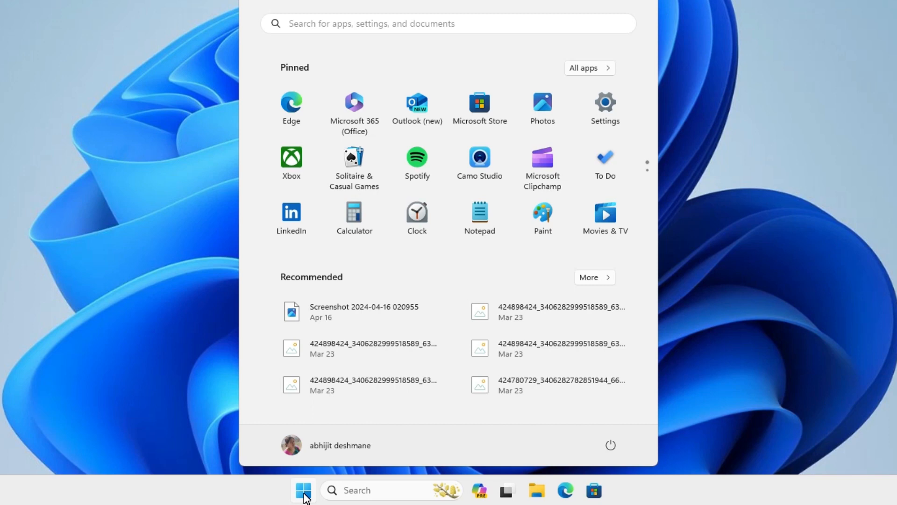
text(outlook)
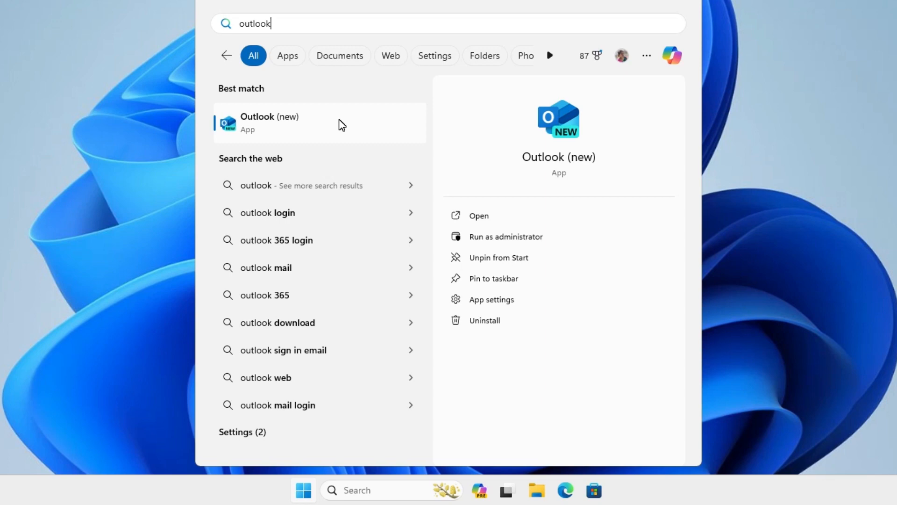
mouse_move(548, 111)
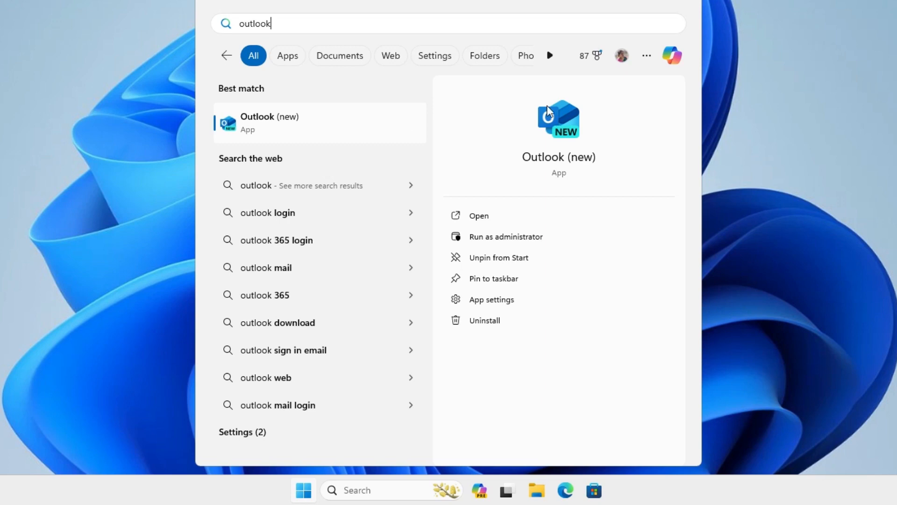
mouse_move(304, 131)
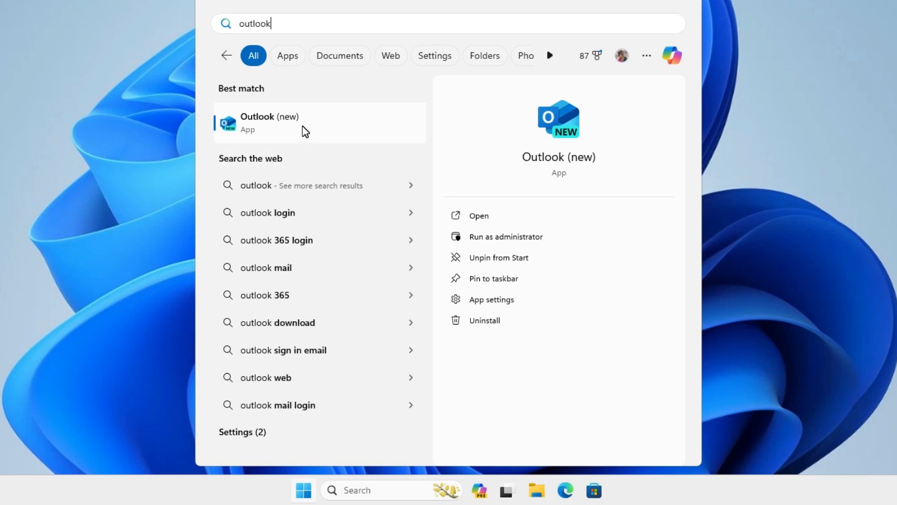
click(269, 123)
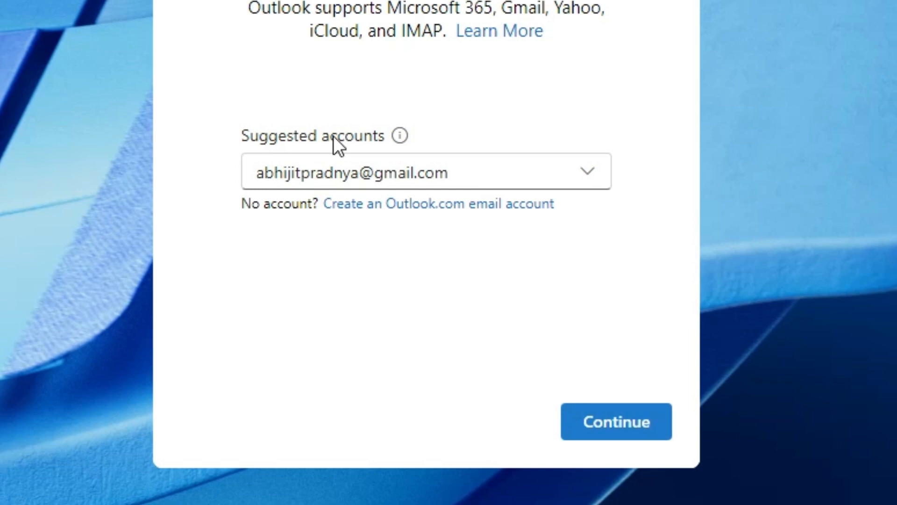
triple_click(352, 172)
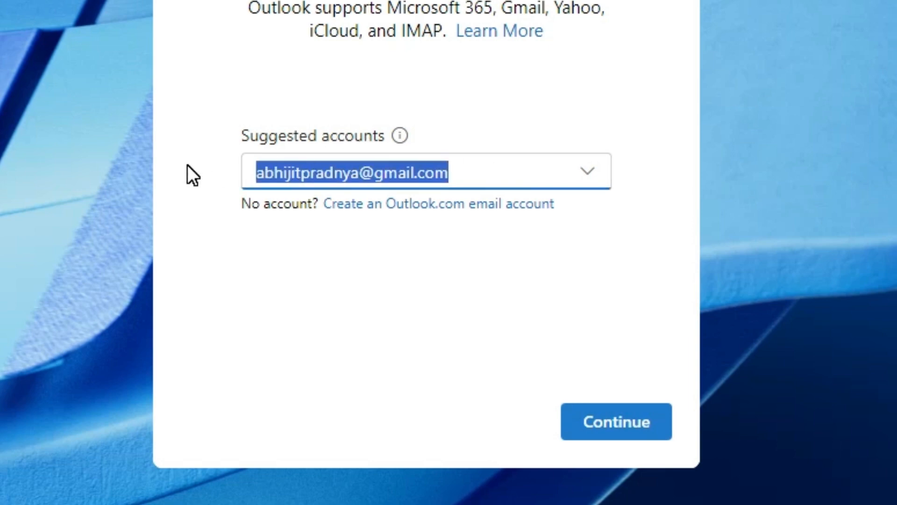
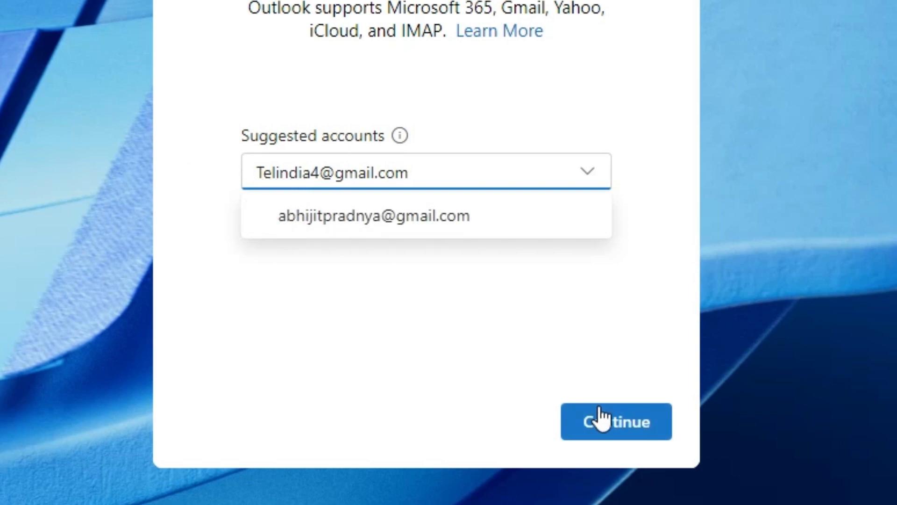
click(616, 421)
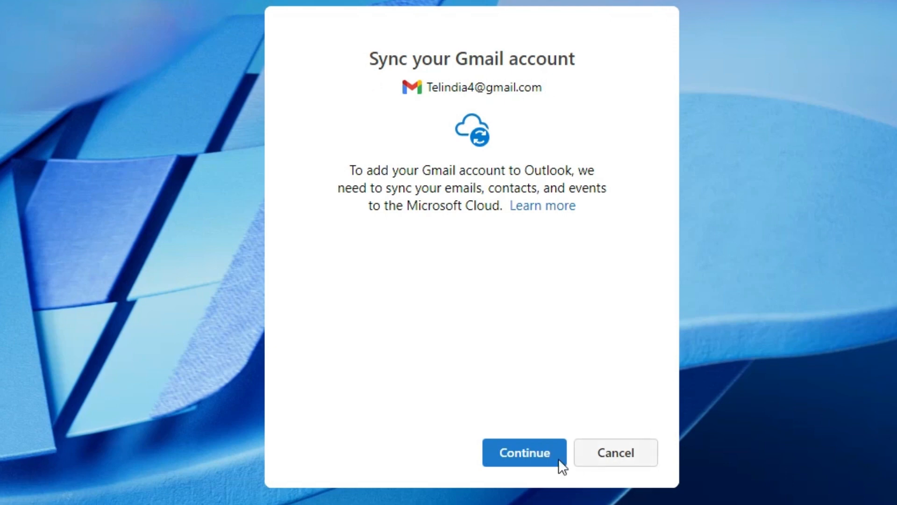
Confirm Gmail sync, dismiss Edge's restore-pages prompt and submit the prefilled address to Google
click(523, 452)
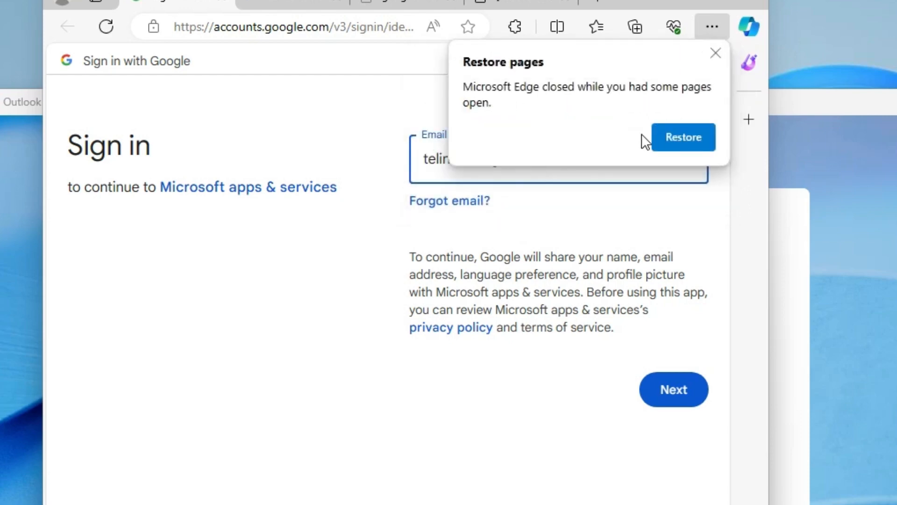
click(715, 52)
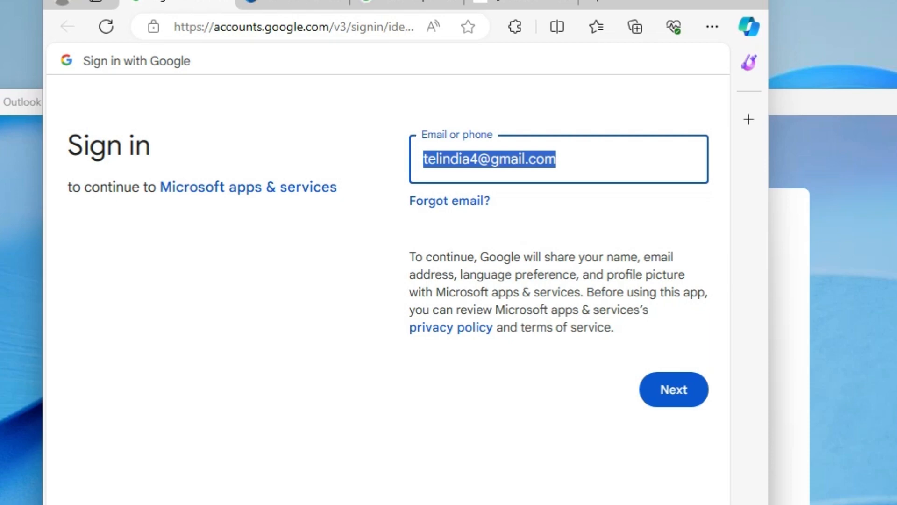
click(674, 389)
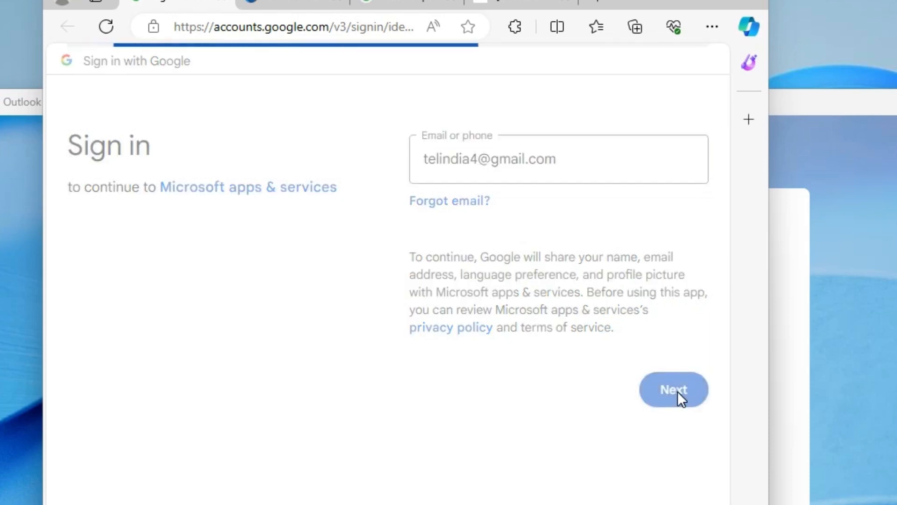
Enter the Google account password and submit it to reach the permissions request
click(674, 389)
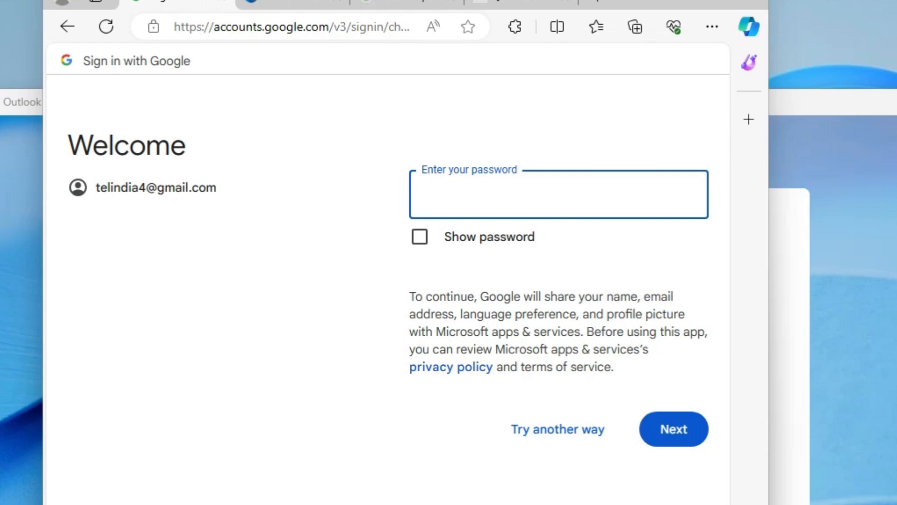
text(••)
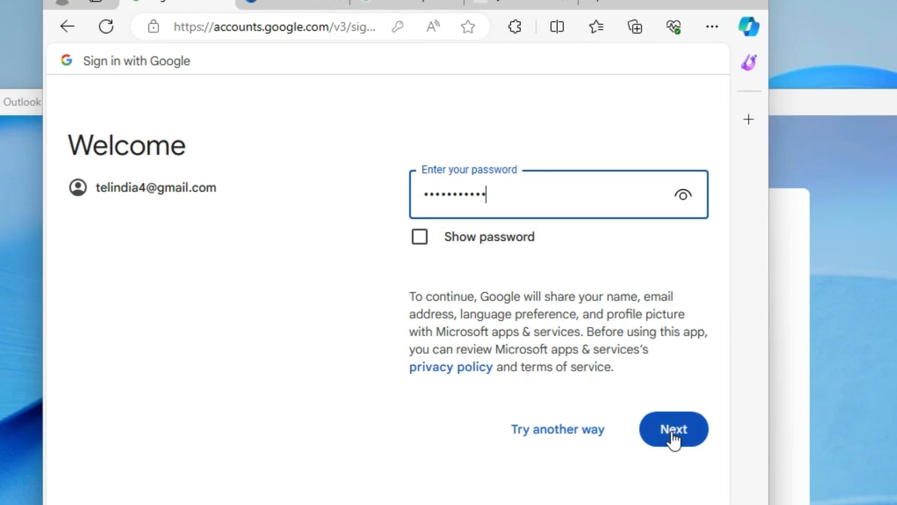
click(674, 429)
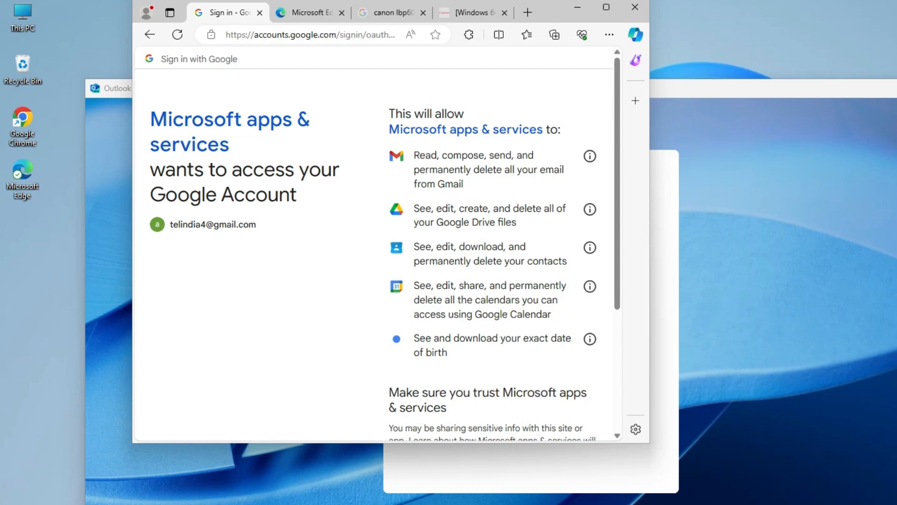
Allow Microsoft apps access to the Google Account and let the site open Outlook (new)
scroll(down, 3)
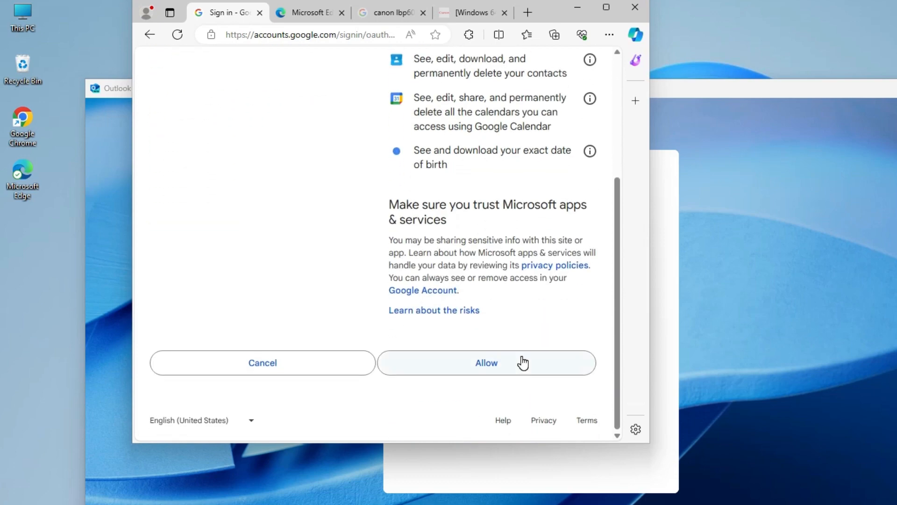
click(487, 363)
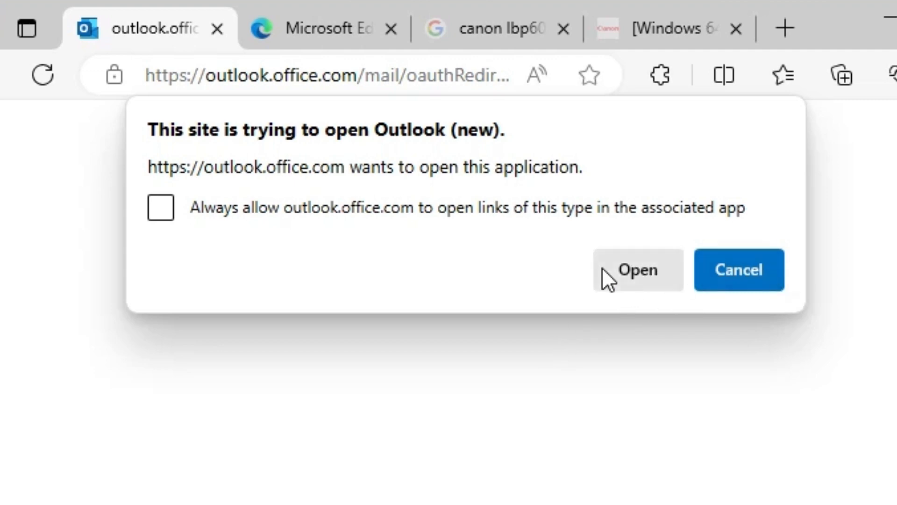
click(637, 270)
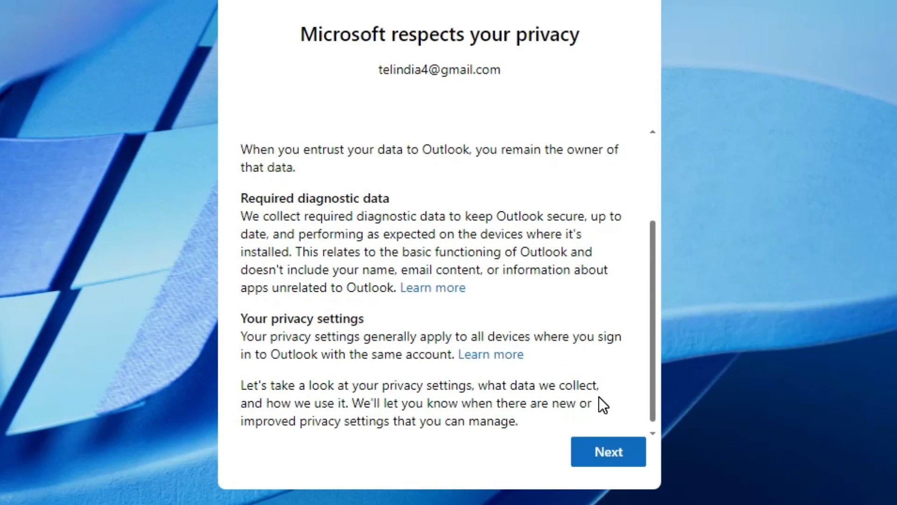
Clear the privacy prompts with "Yes, send optional data" accepted so the Gmail inbox appears
click(608, 451)
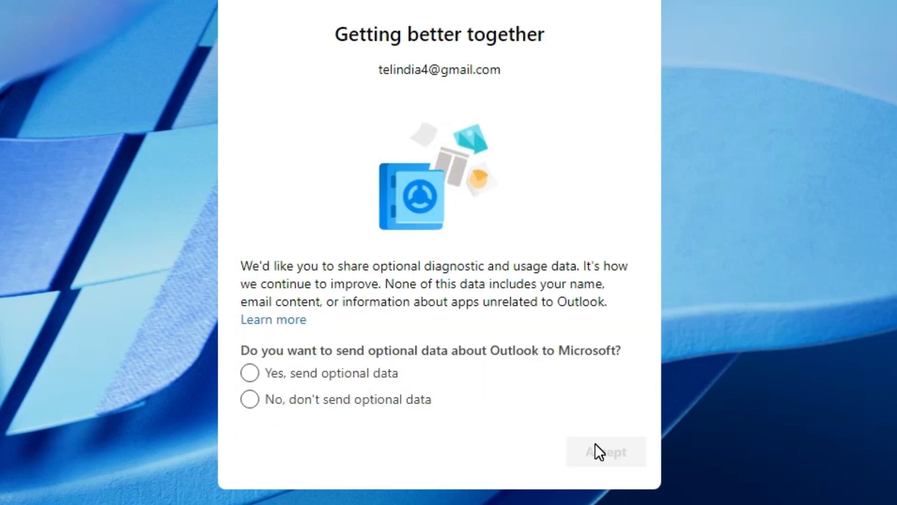
click(249, 373)
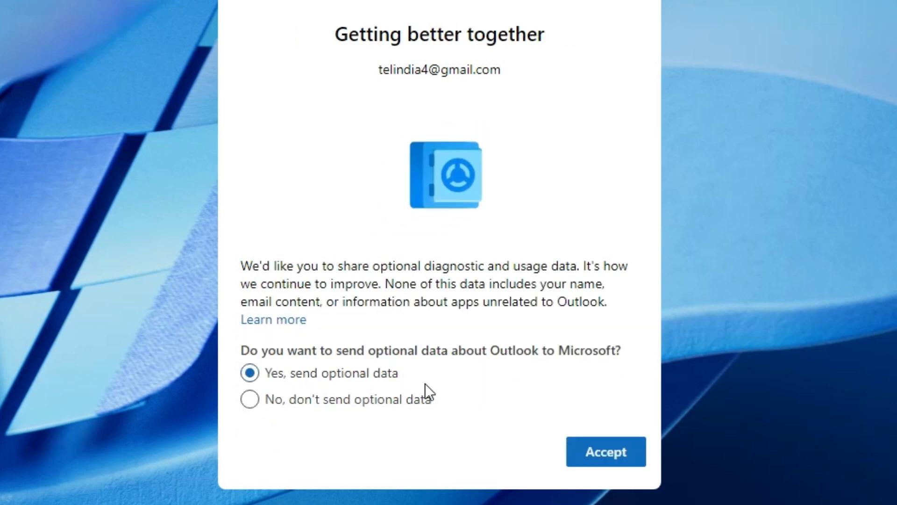
click(604, 451)
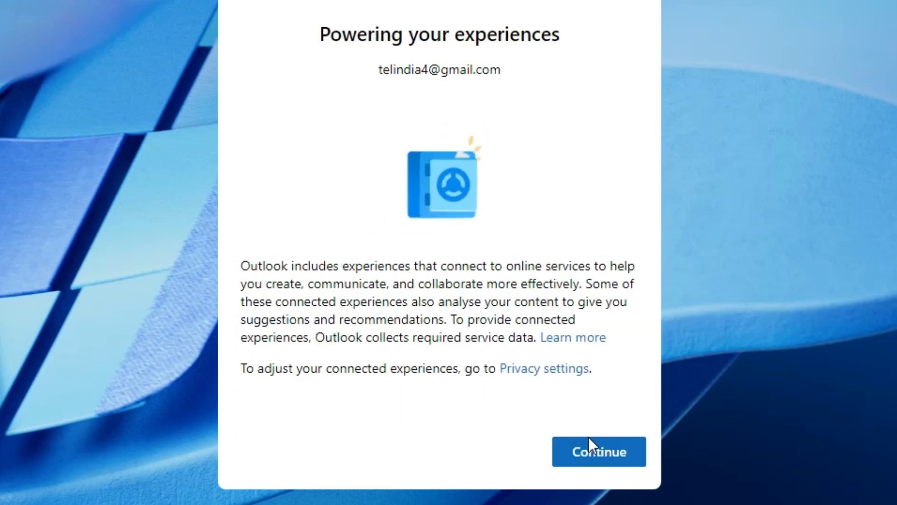
click(599, 451)
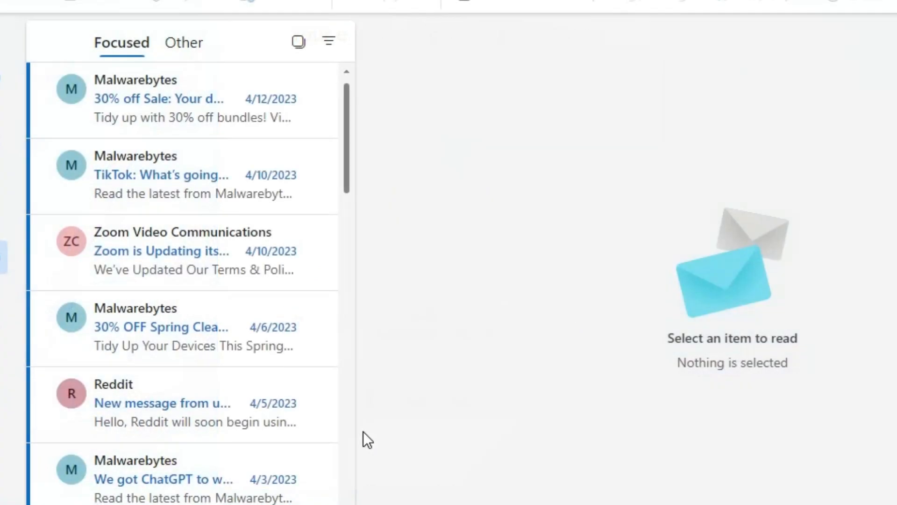